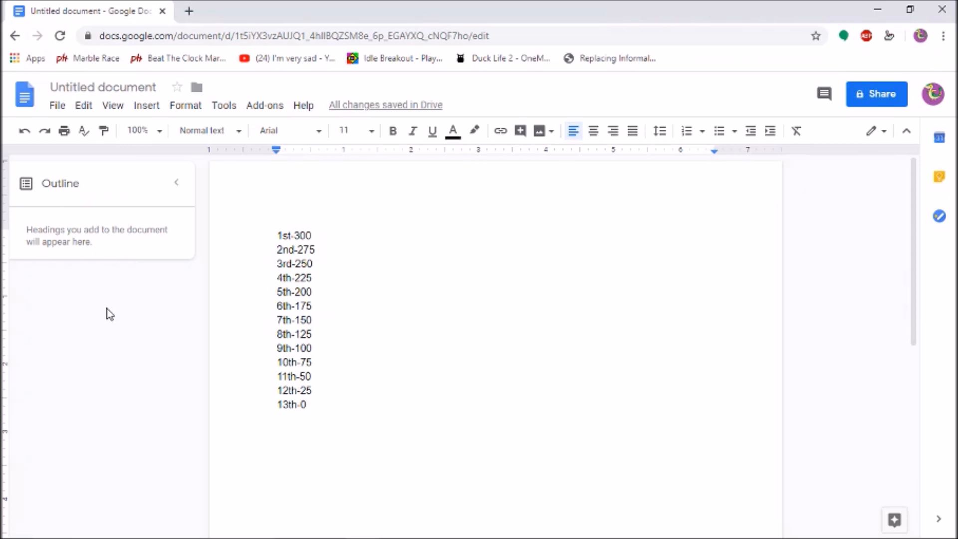
mouse_move(262, 320)
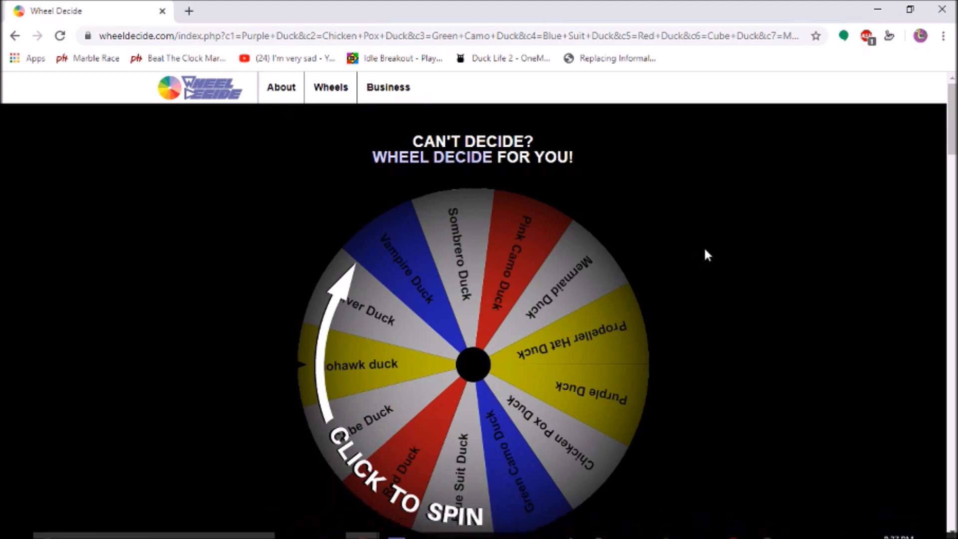
mouse_move(642, 245)
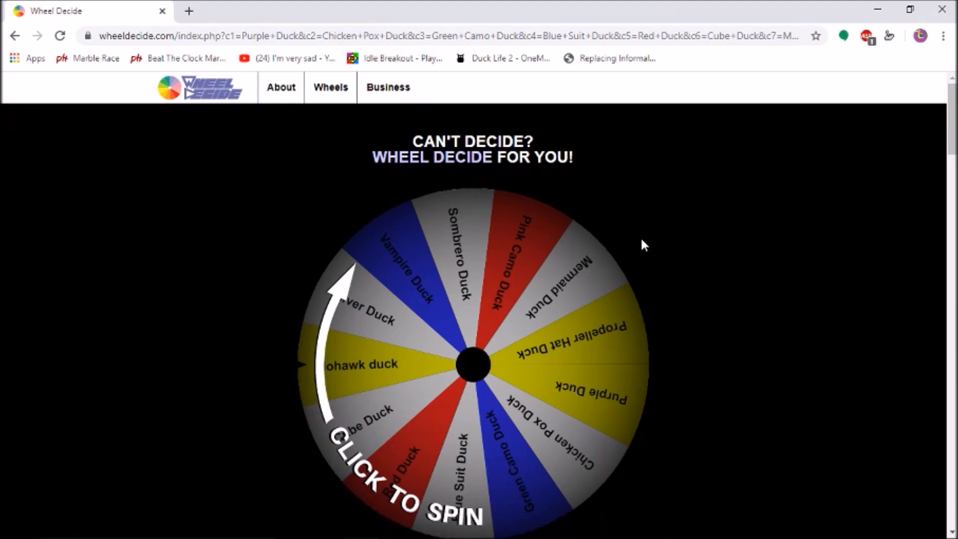
- Spin the wheel repeatedly, removing Blue Suit Duck and Red Duck, until Sombrero Duck wins
click(473, 364)
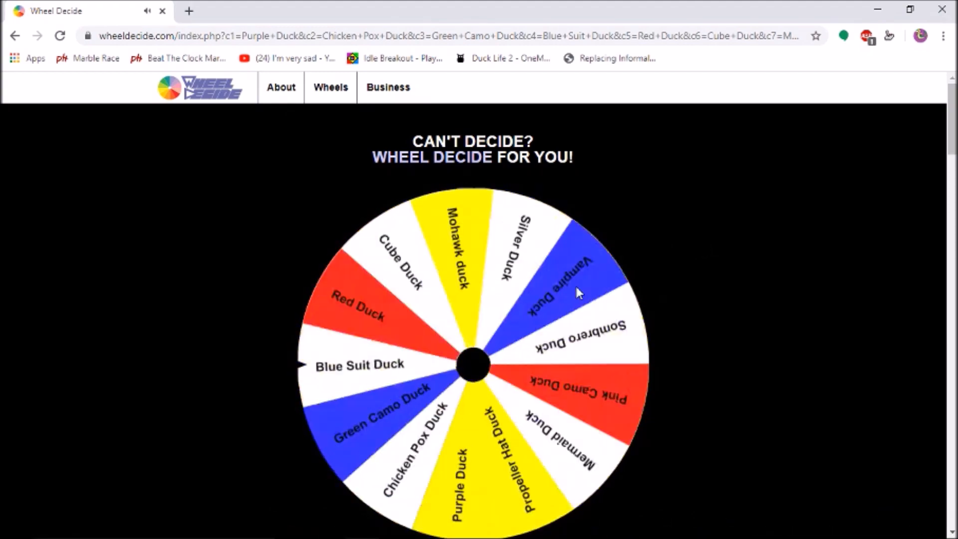
click(473, 365)
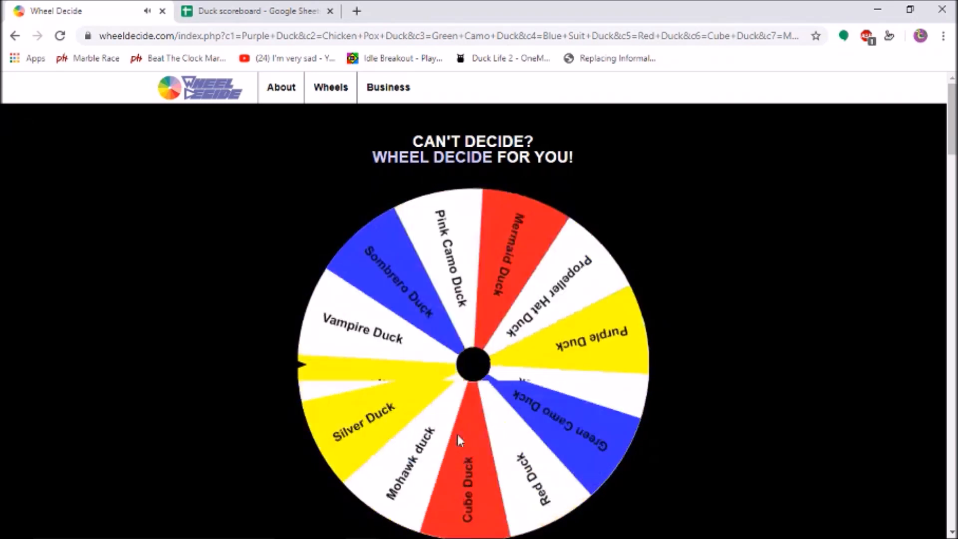
click(474, 364)
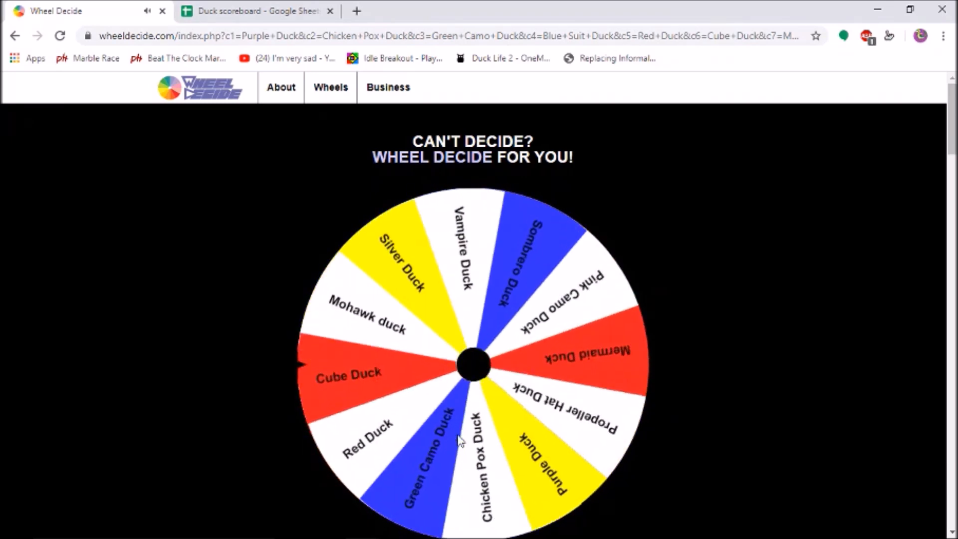
click(473, 364)
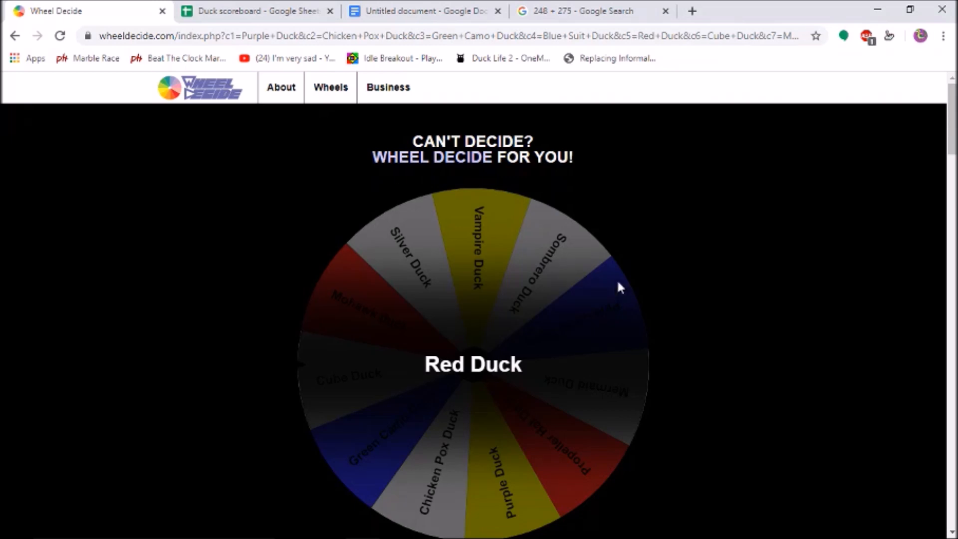
mouse_move(694, 225)
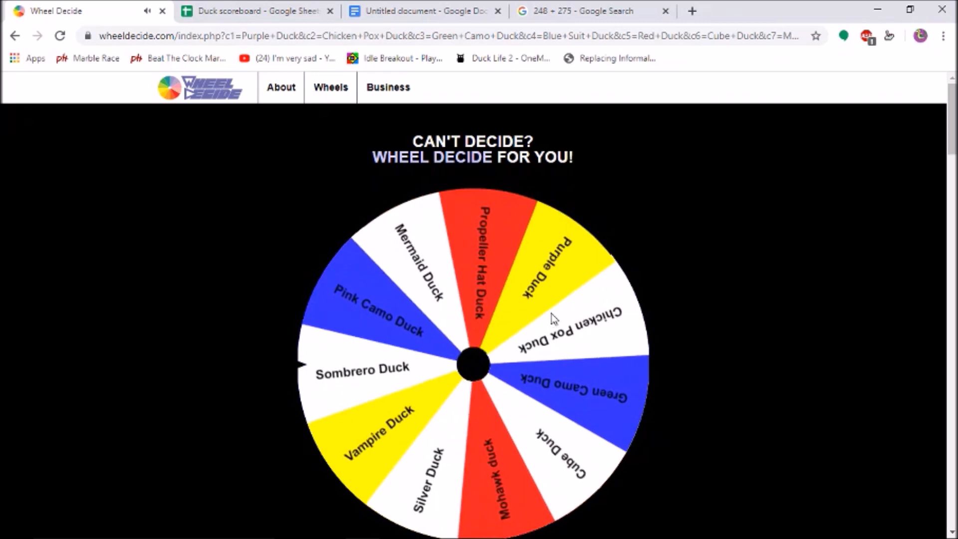
click(473, 364)
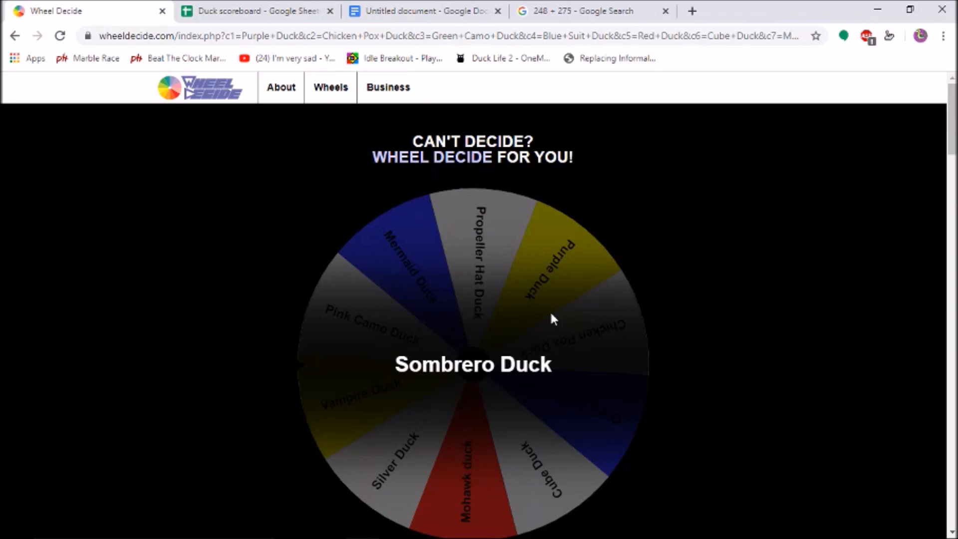
mouse_move(471, 309)
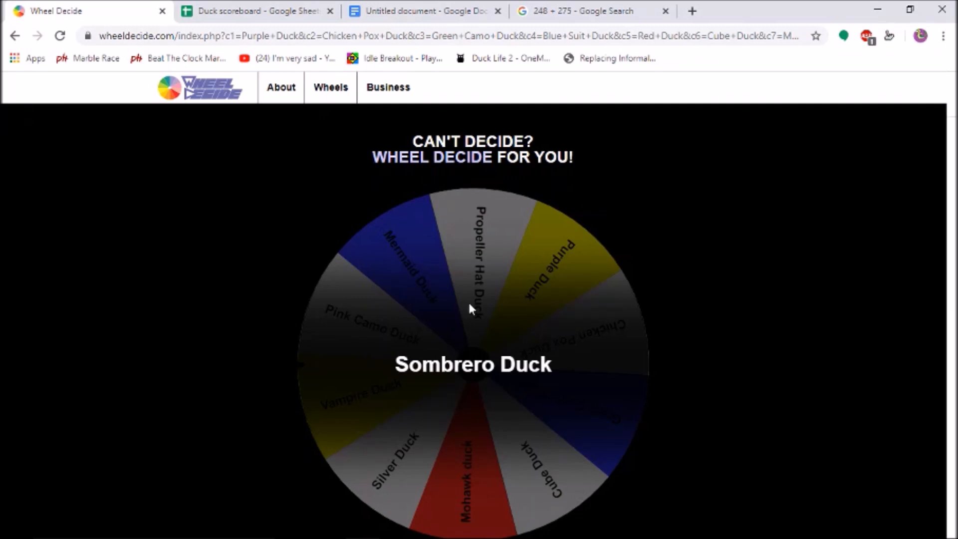
- Remove Sombrero Duck and spin the wheel until it picks Green Camo Duck
click(473, 364)
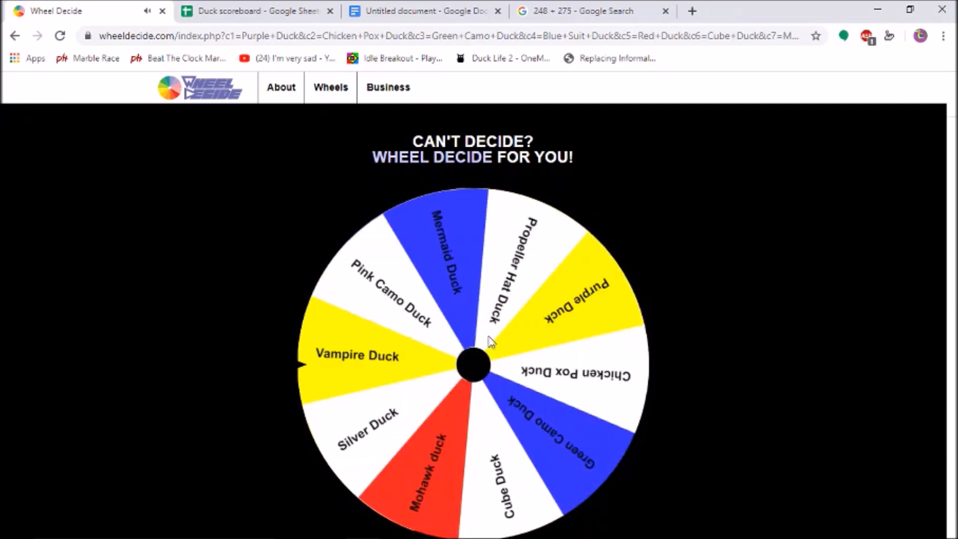
click(472, 365)
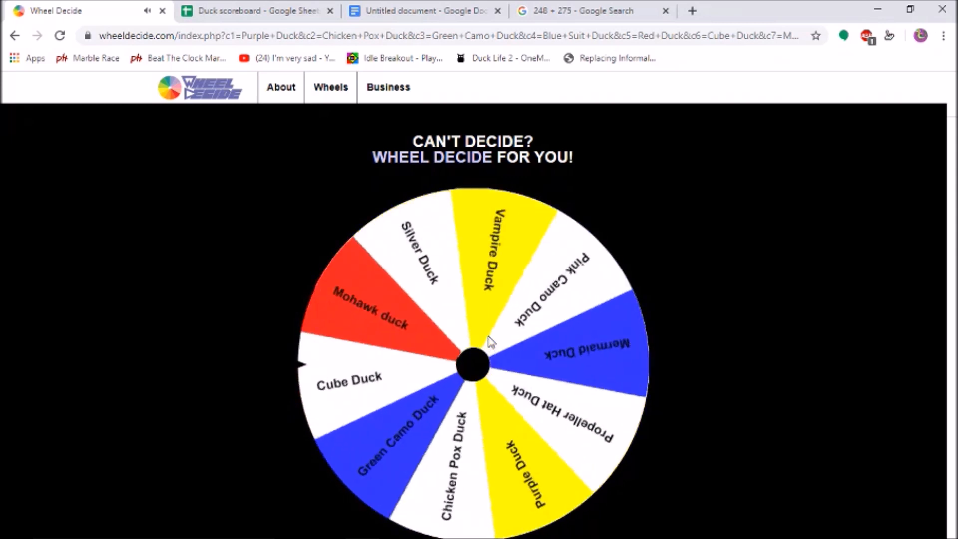
click(473, 365)
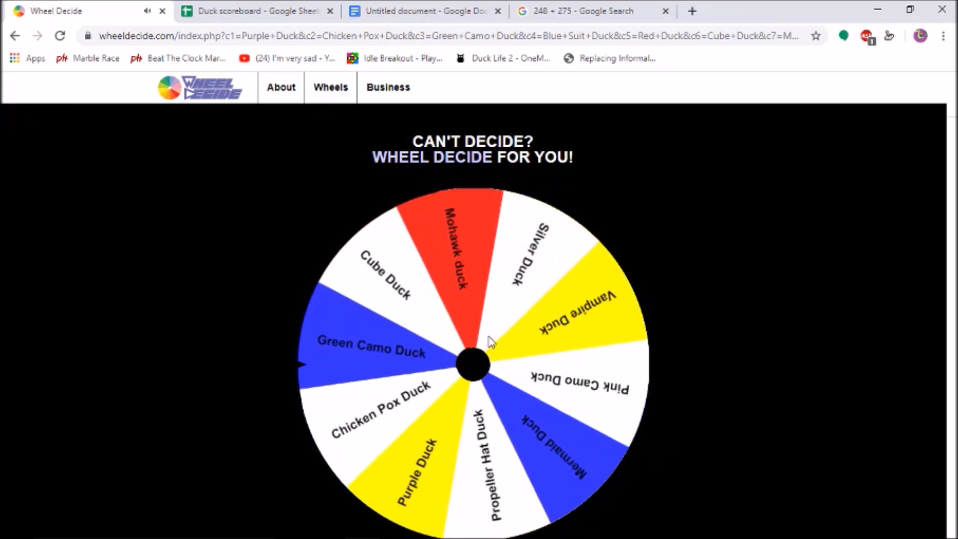
click(473, 364)
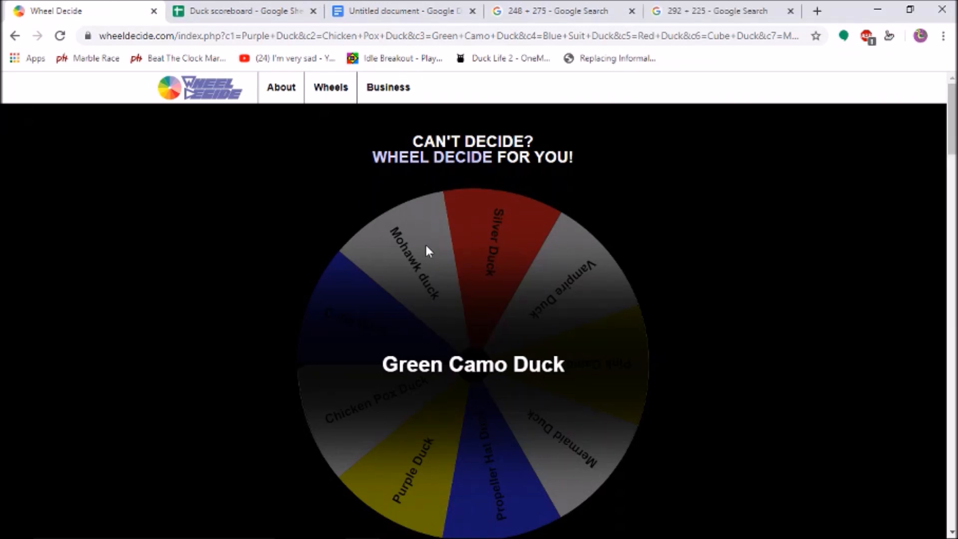
mouse_move(442, 256)
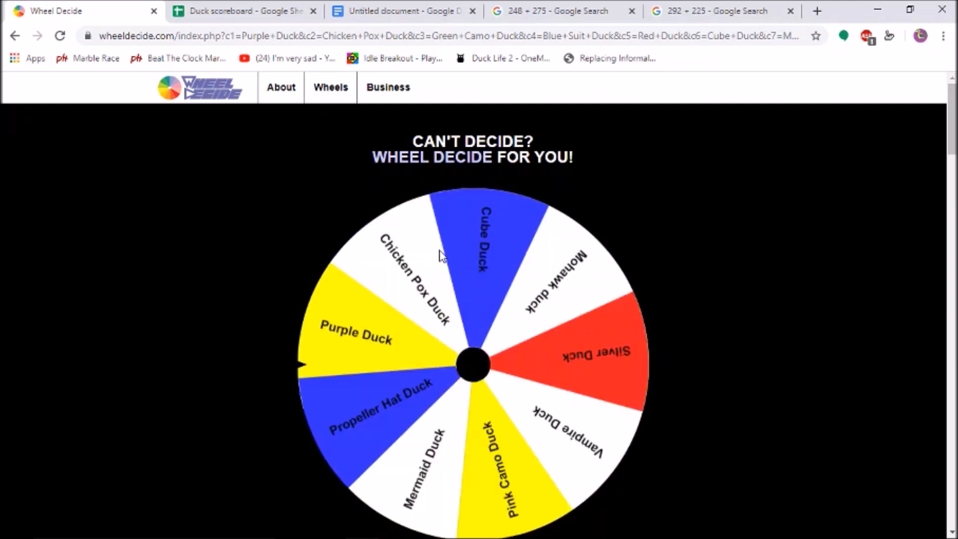
- Remove Green Camo Duck and spin again until Pink Camo Duck wins
click(473, 364)
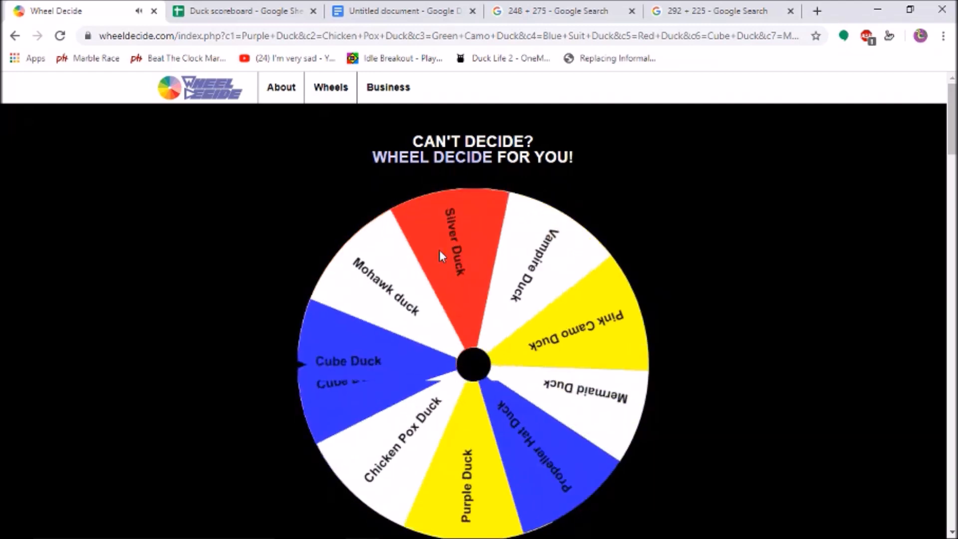
click(472, 364)
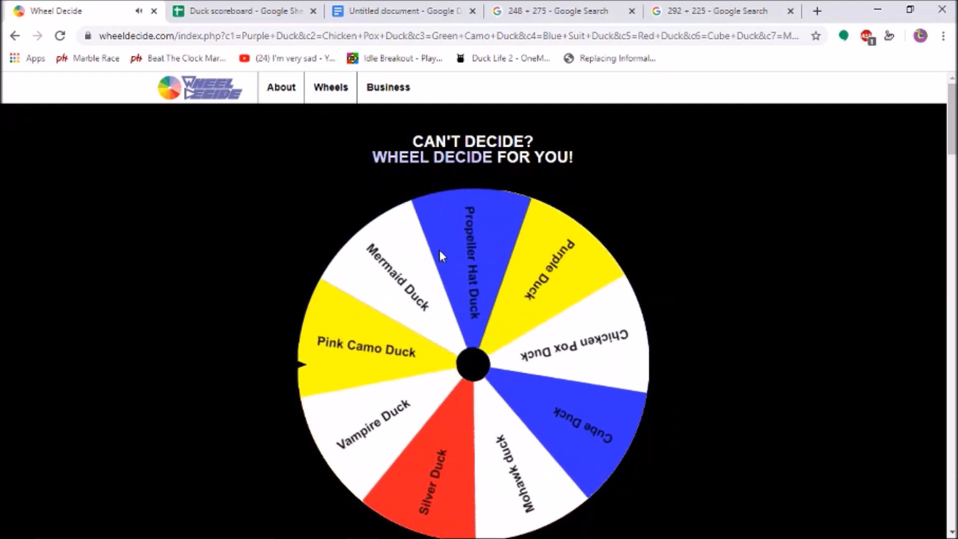
click(473, 364)
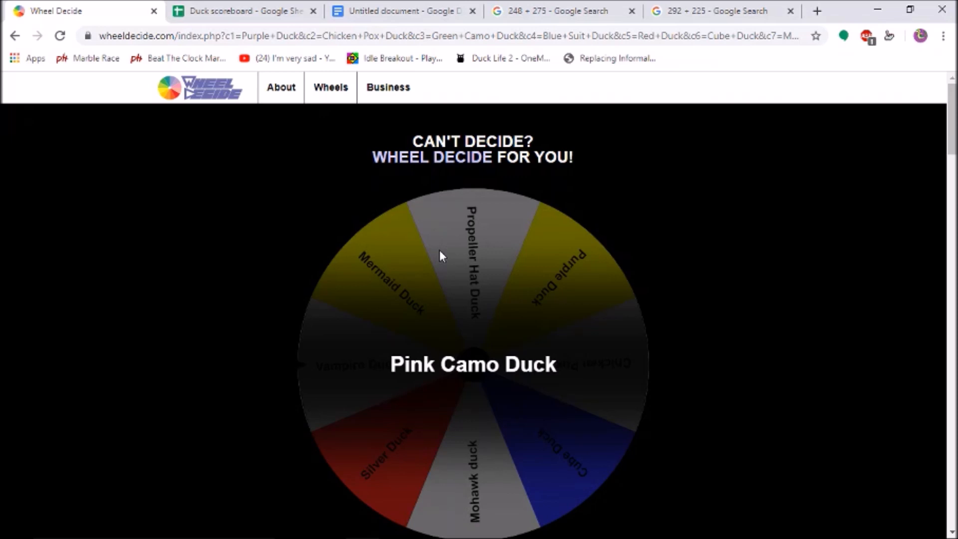
mouse_move(92, 6)
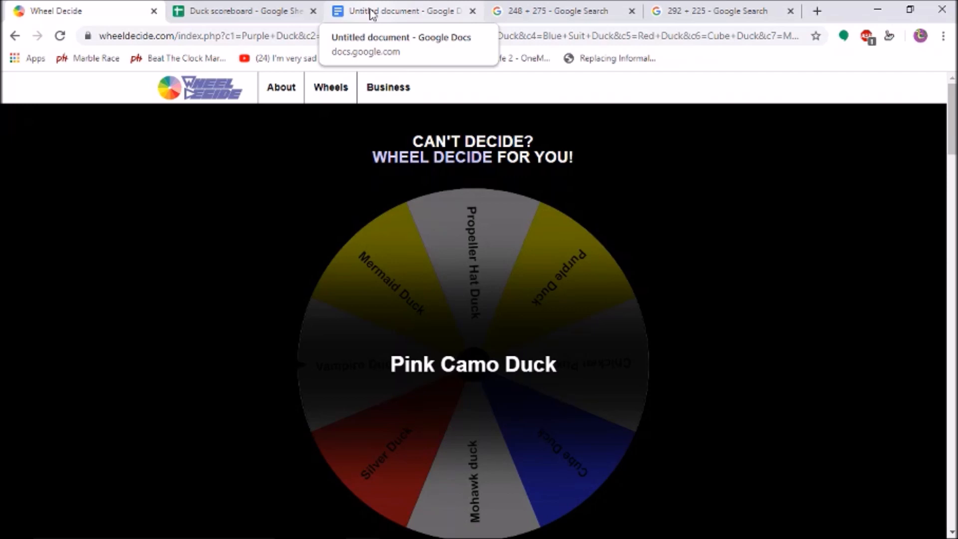
- Remove Pink Camo Duck and Propeller Hat Duck, spinning until Mohawk Duck is picked
click(398, 11)
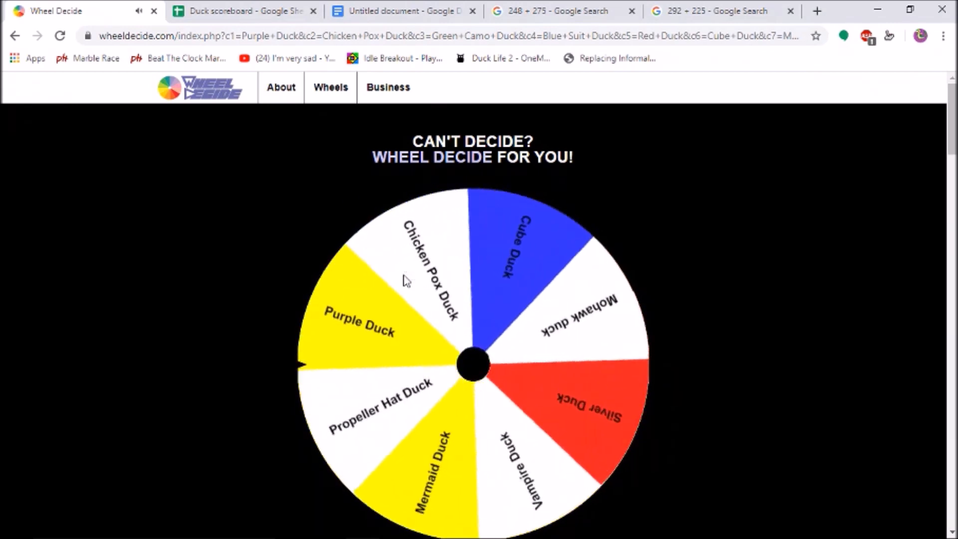
click(473, 364)
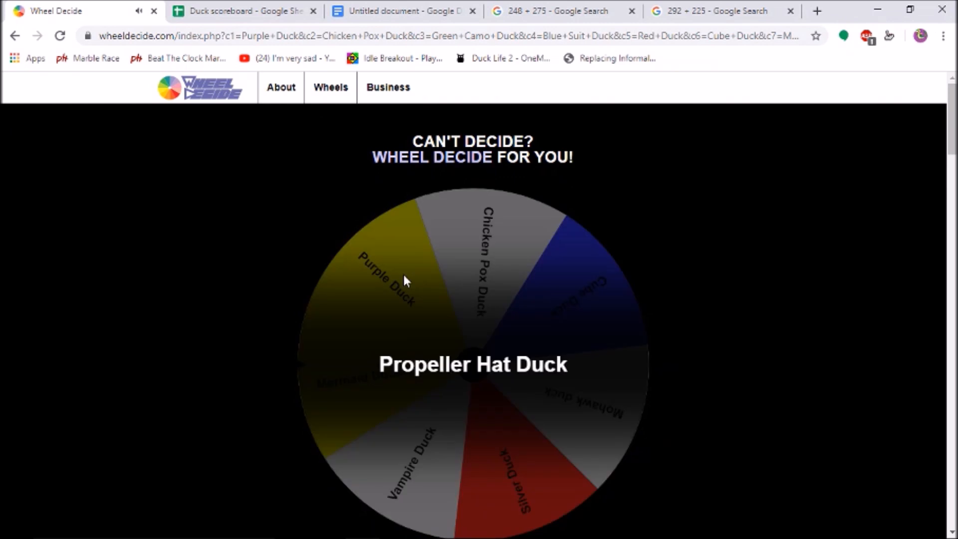
mouse_move(224, 6)
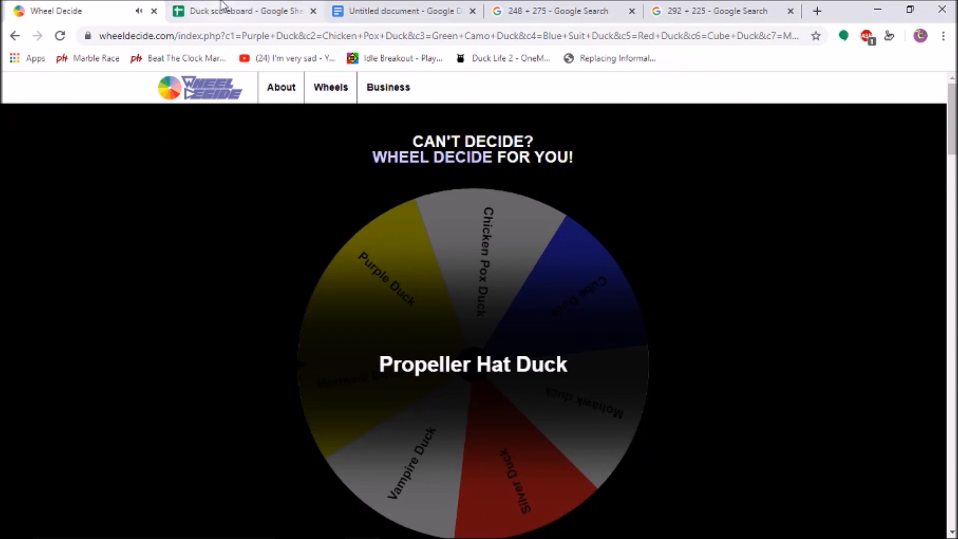
mouse_move(242, 11)
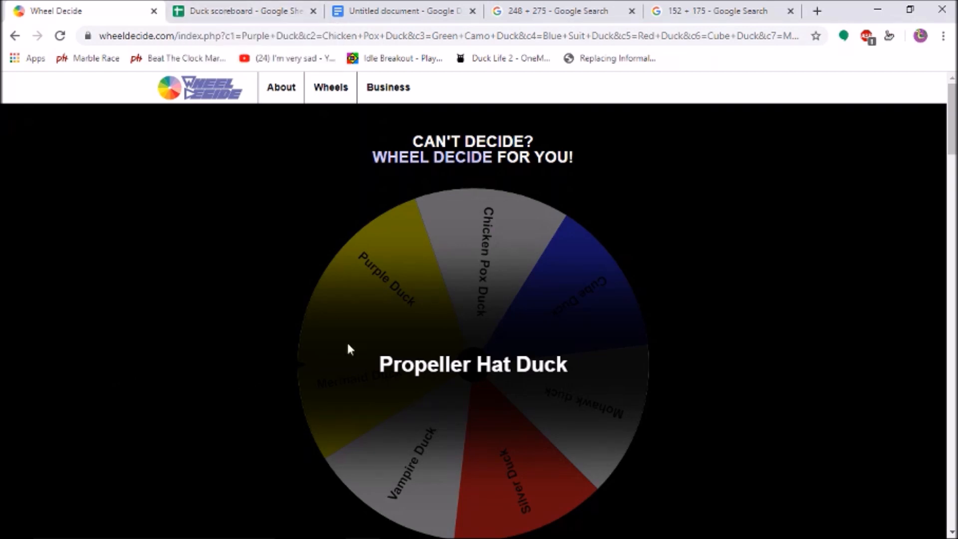
click(473, 365)
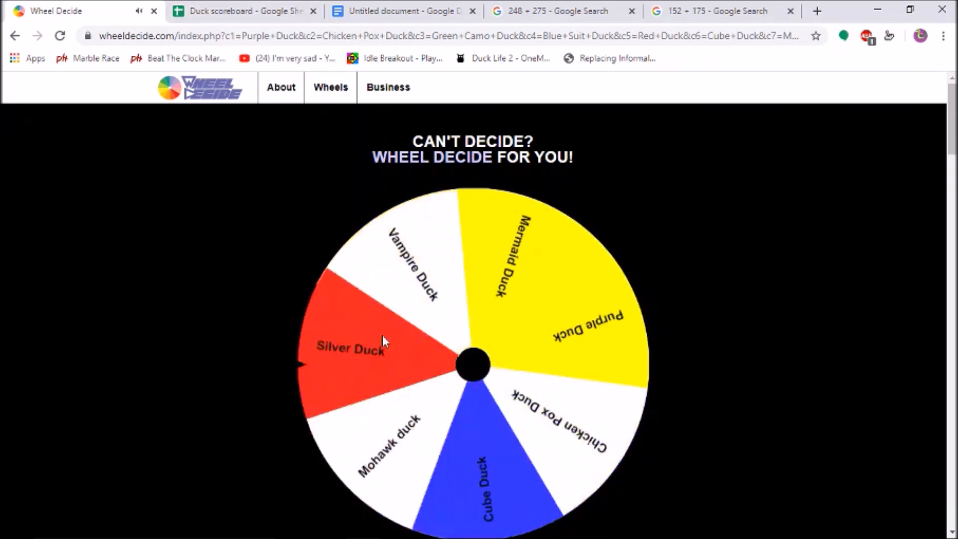
click(473, 364)
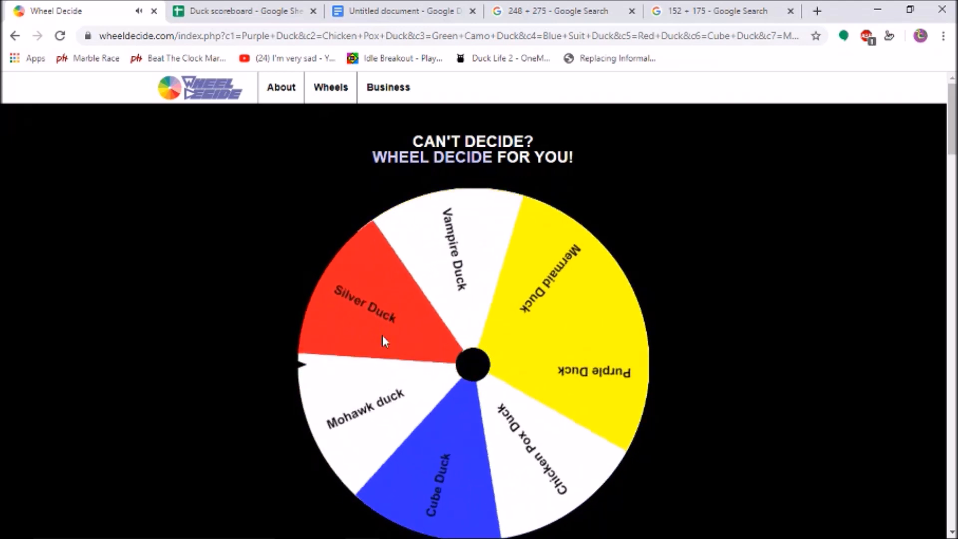
click(385, 341)
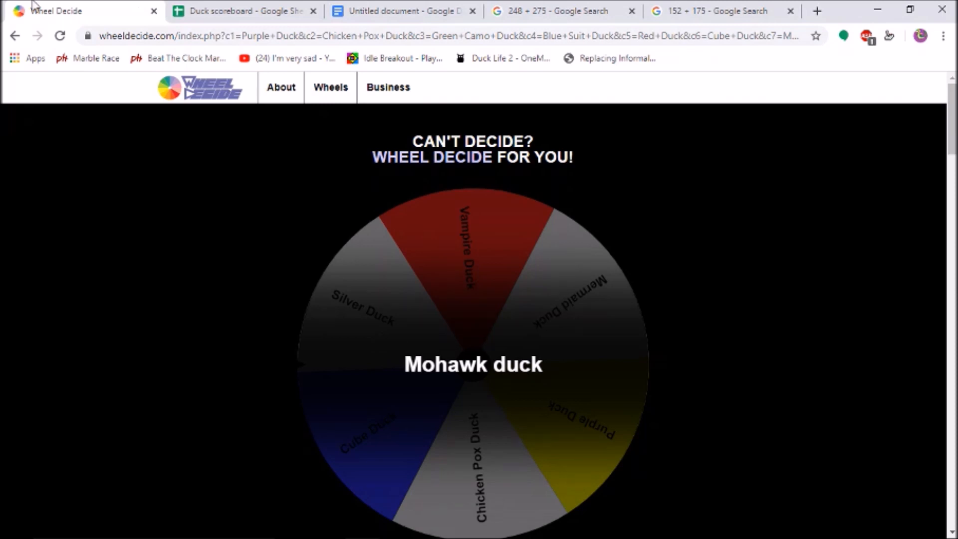
mouse_move(408, 263)
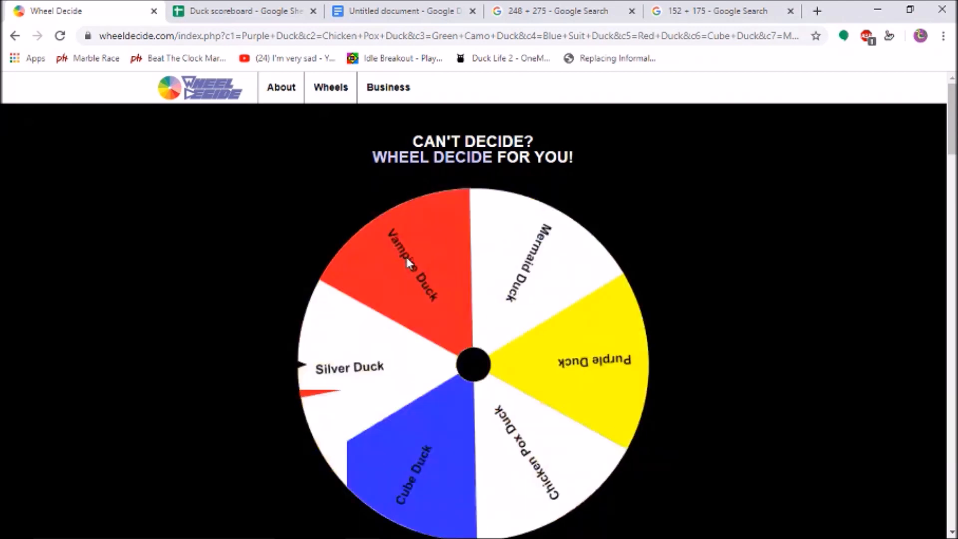
- Remove Mohawk Duck and Chicken Pox Duck, spinning until Purple Duck wins
click(473, 364)
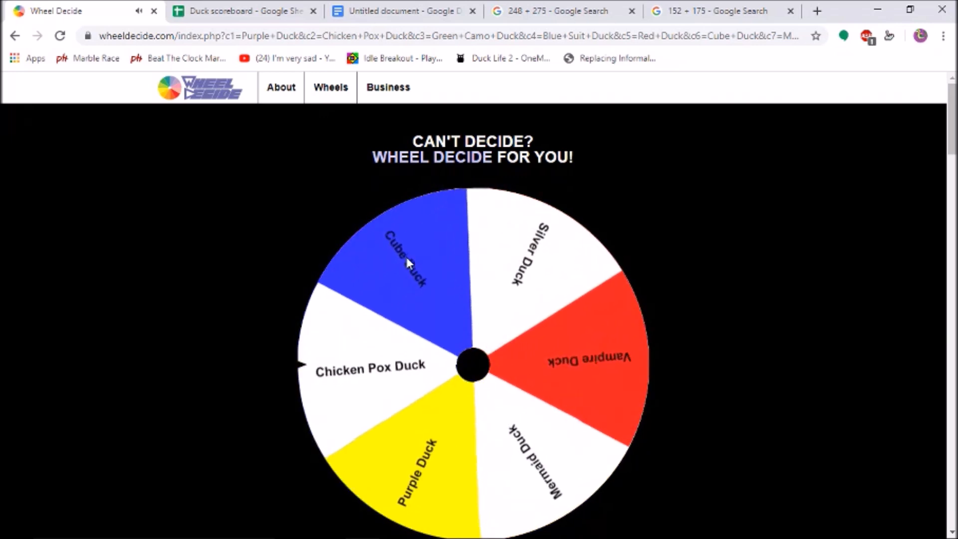
click(472, 364)
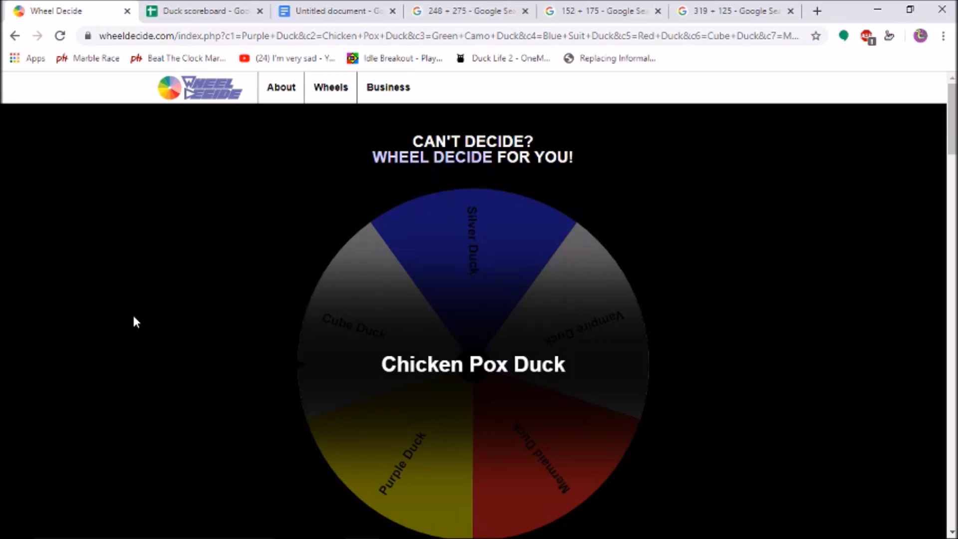
mouse_move(457, 286)
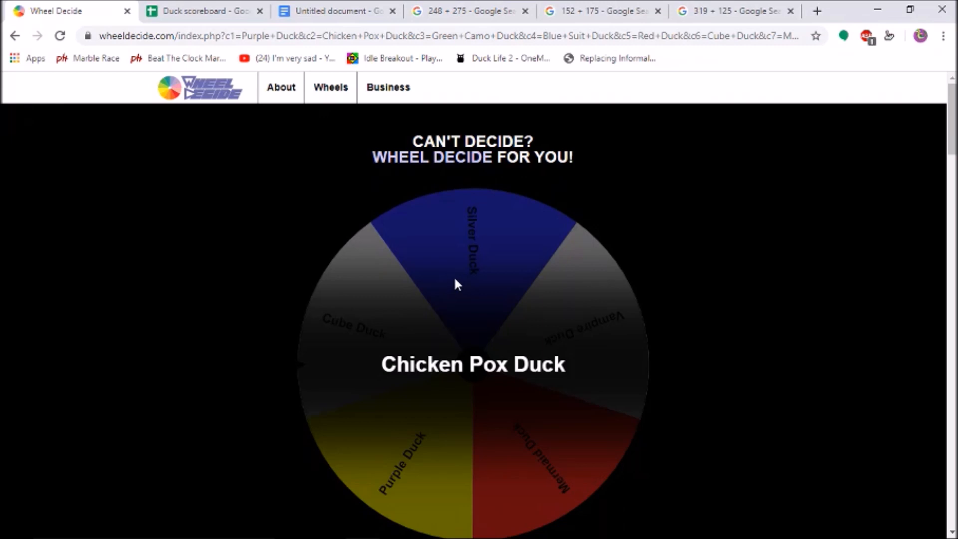
click(473, 284)
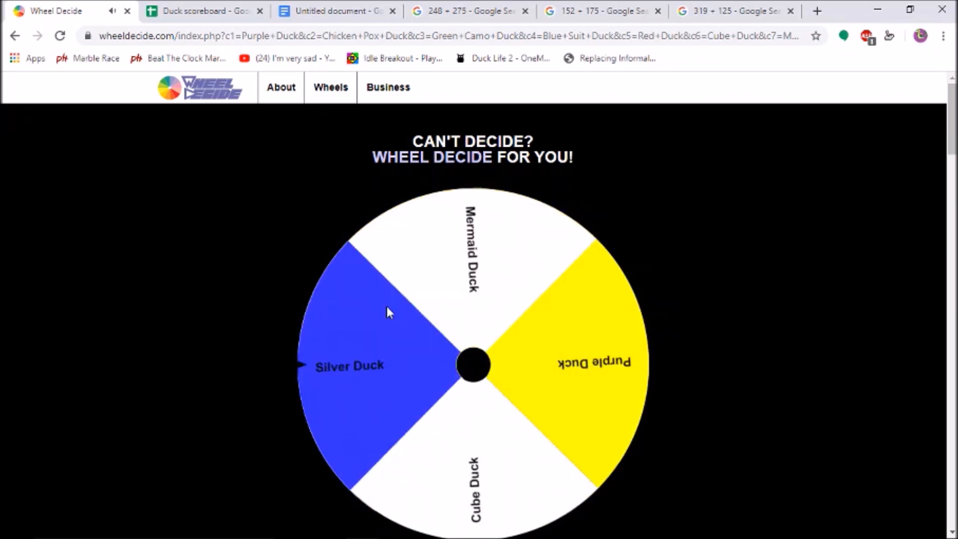
click(473, 365)
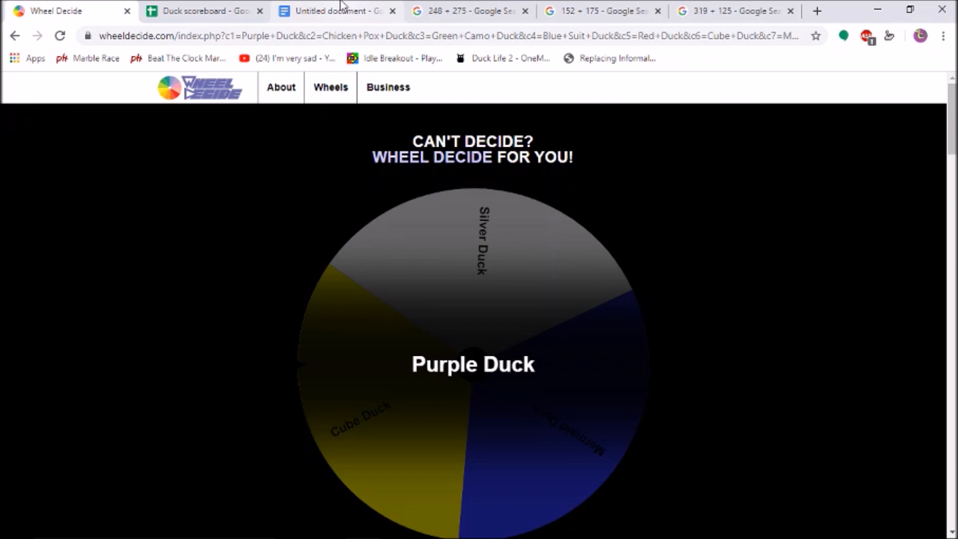
mouse_move(337, 11)
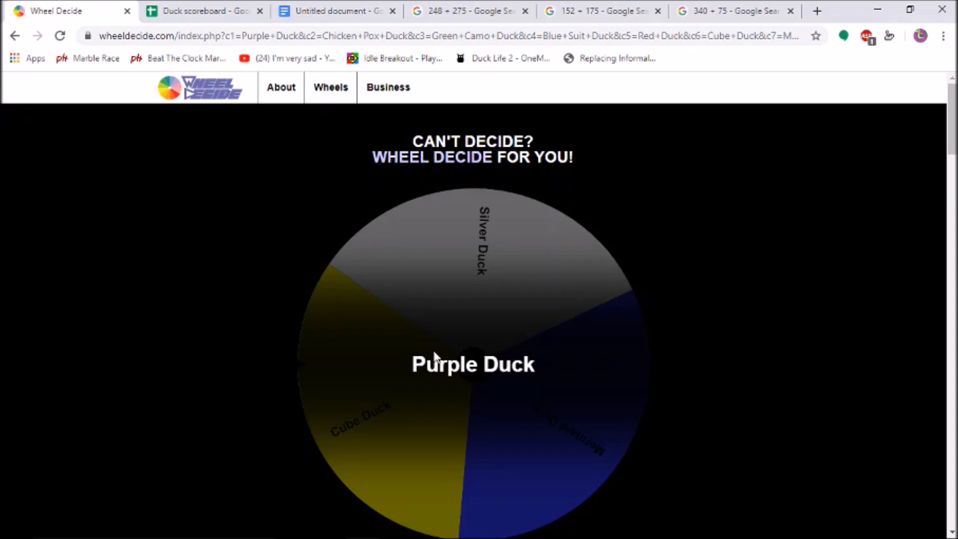
mouse_move(496, 411)
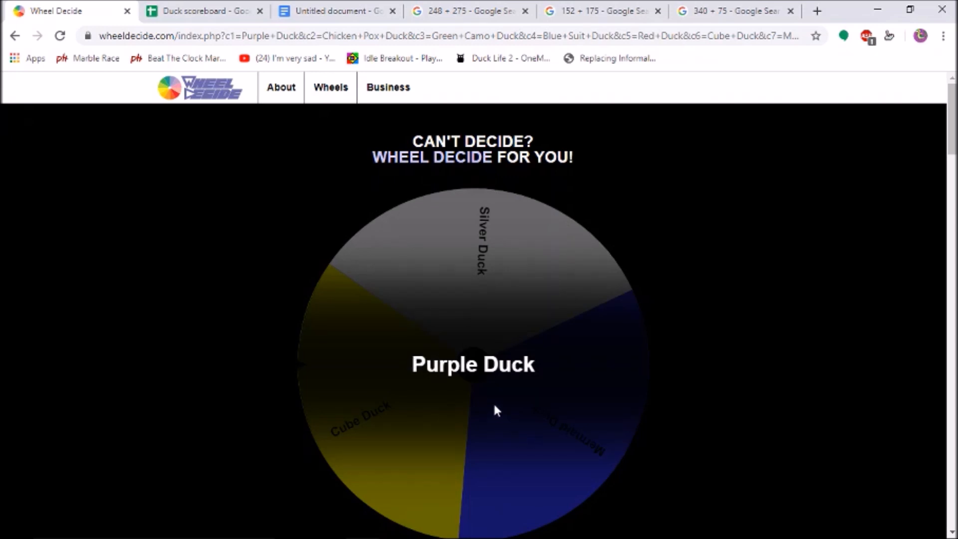
mouse_move(465, 349)
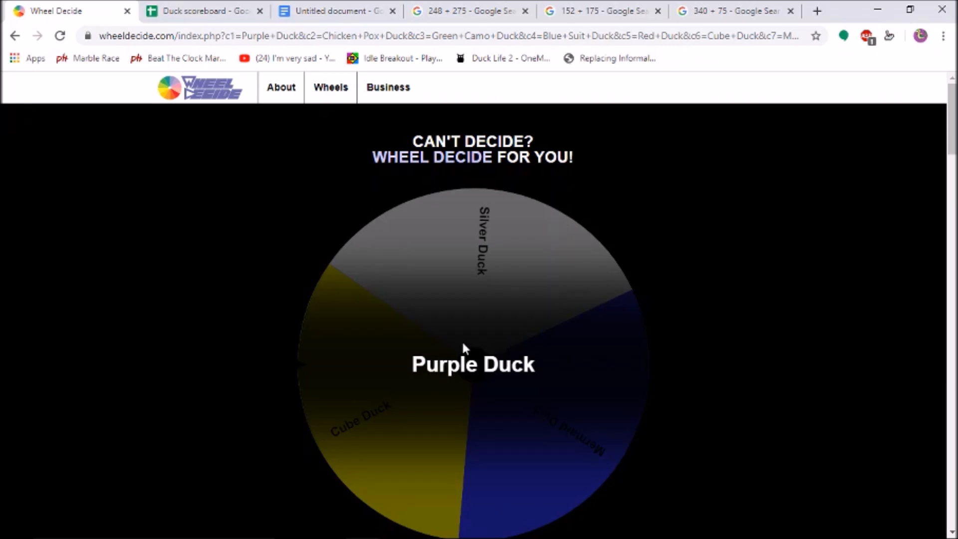
- Spin without Purple Duck to draw Cube Duck, then spin to draw Mermaid Duck
click(473, 364)
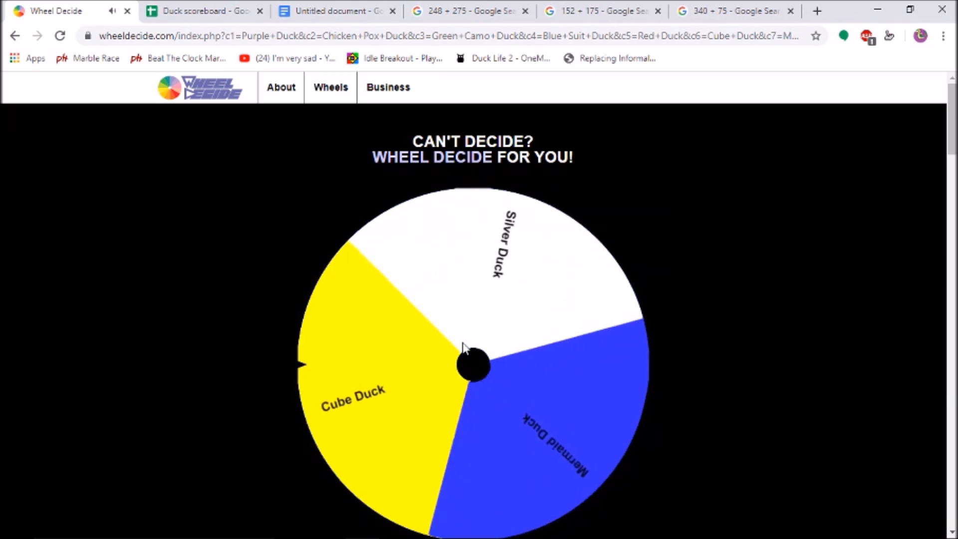
click(473, 365)
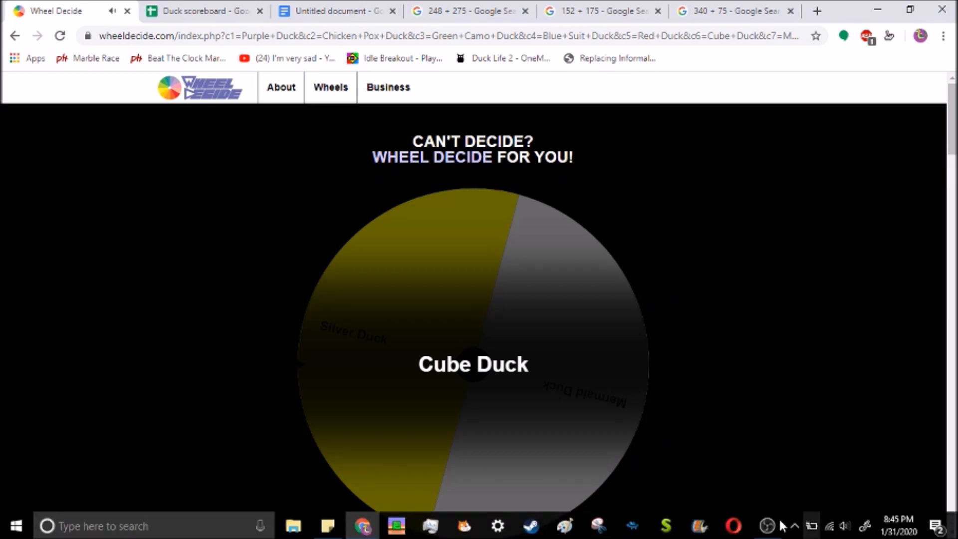
mouse_move(630, 420)
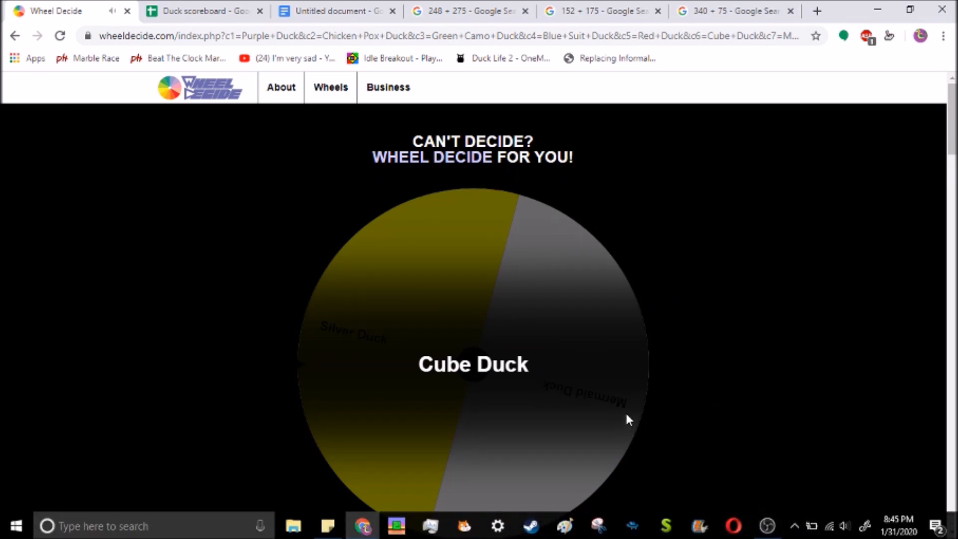
mouse_move(716, 392)
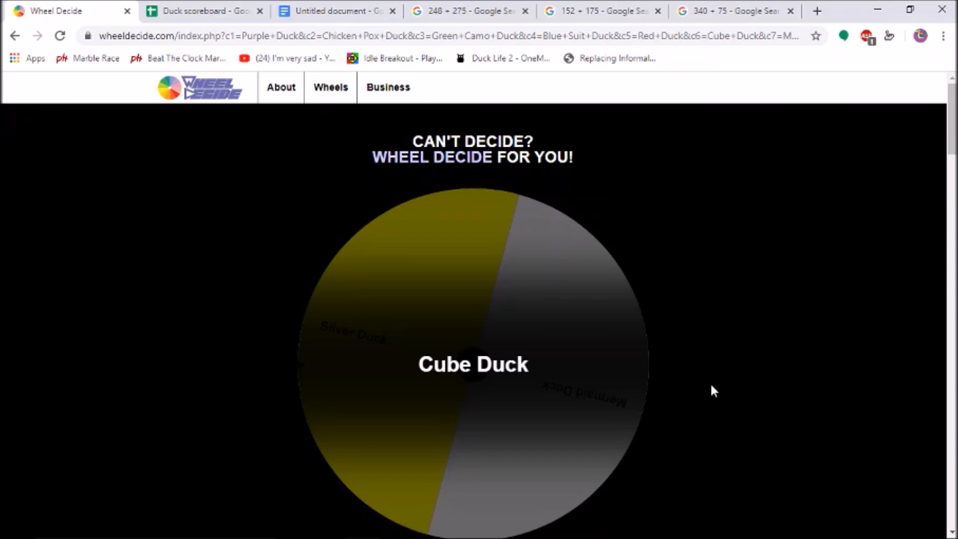
mouse_move(540, 352)
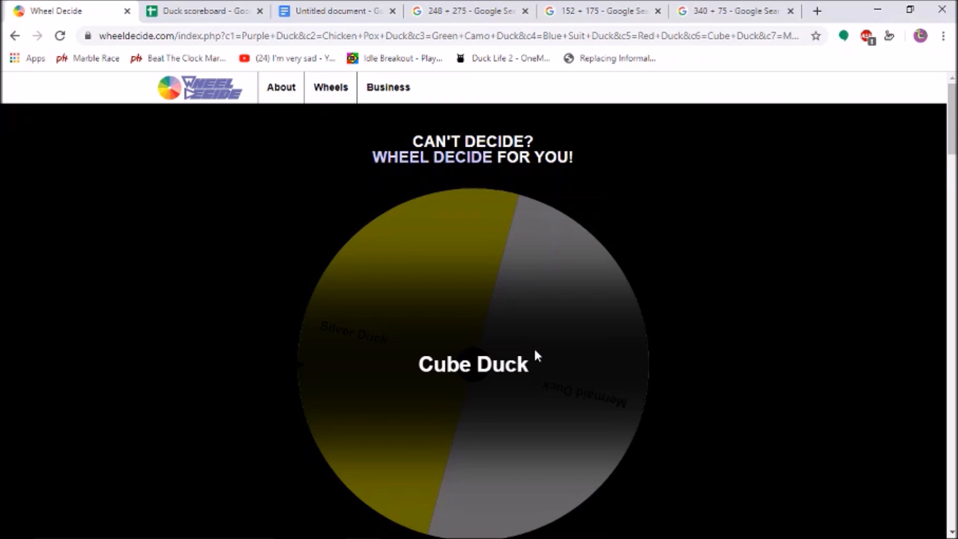
mouse_move(533, 353)
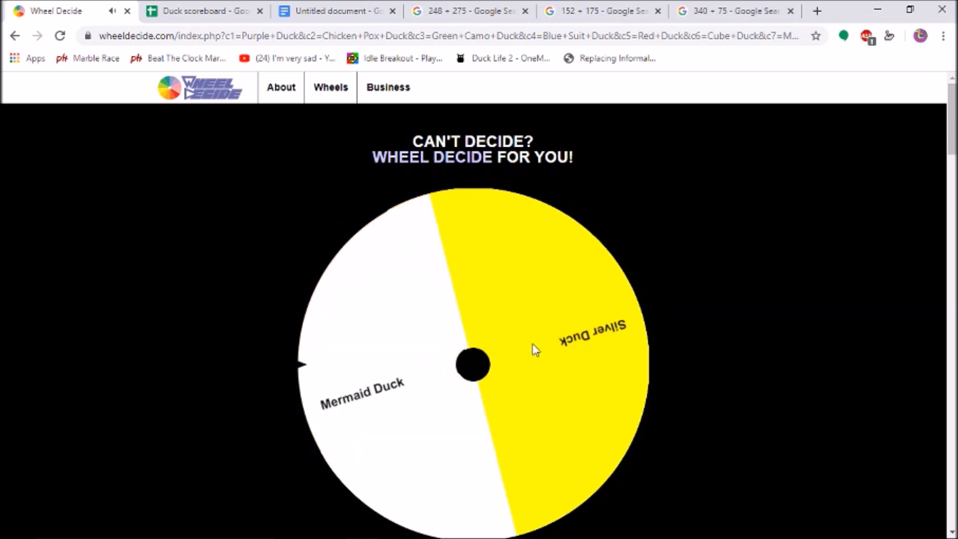
click(473, 364)
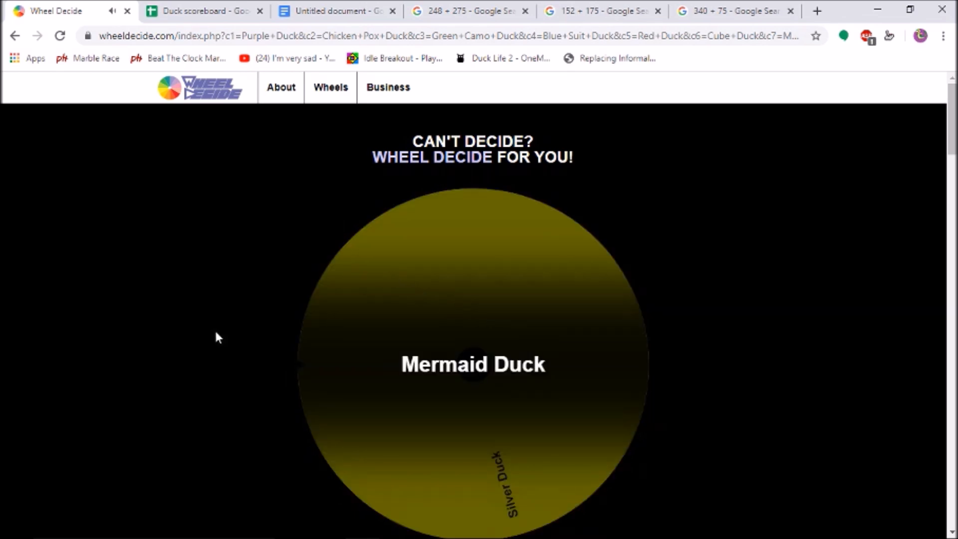
mouse_move(129, 314)
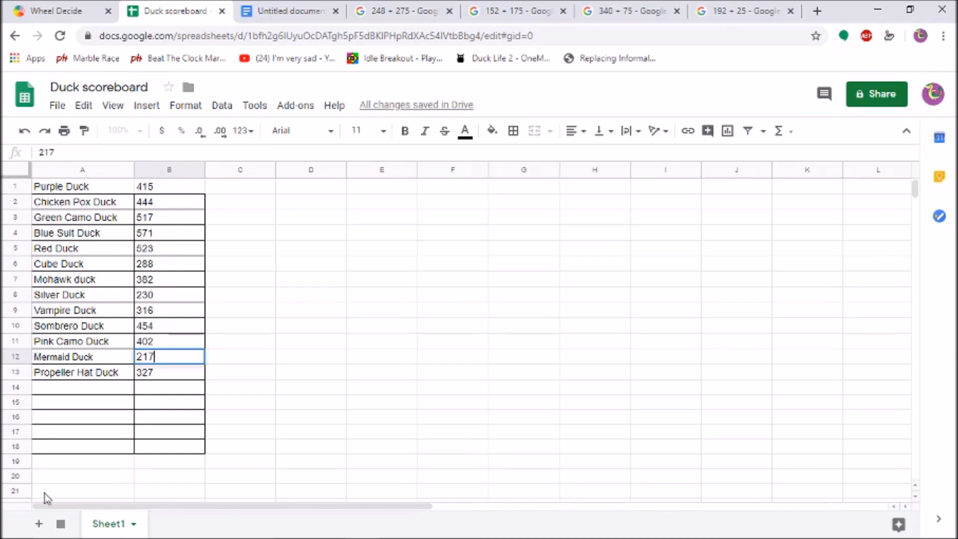
- Commit Mermaid Duck's 217 score and sort the duck table by name A to Z
key(enter)
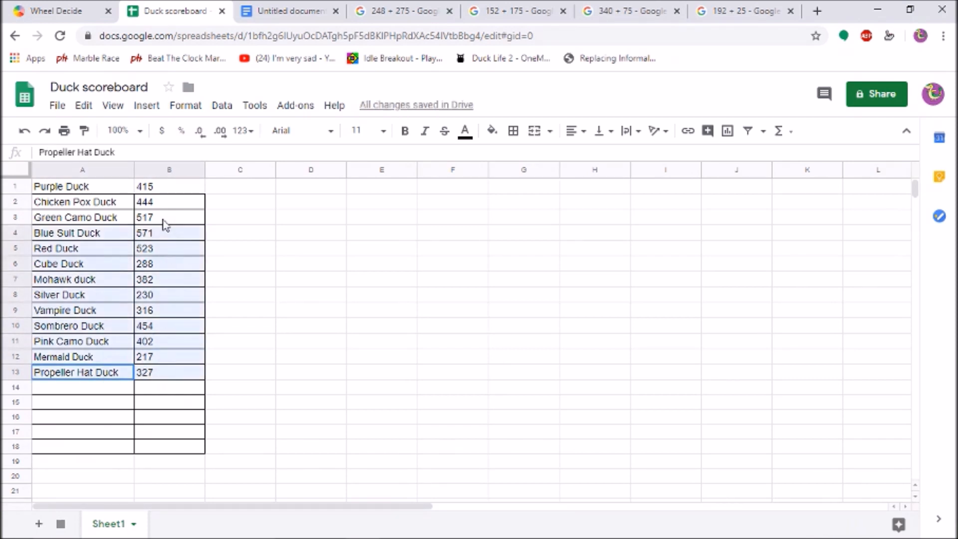
click(185, 106)
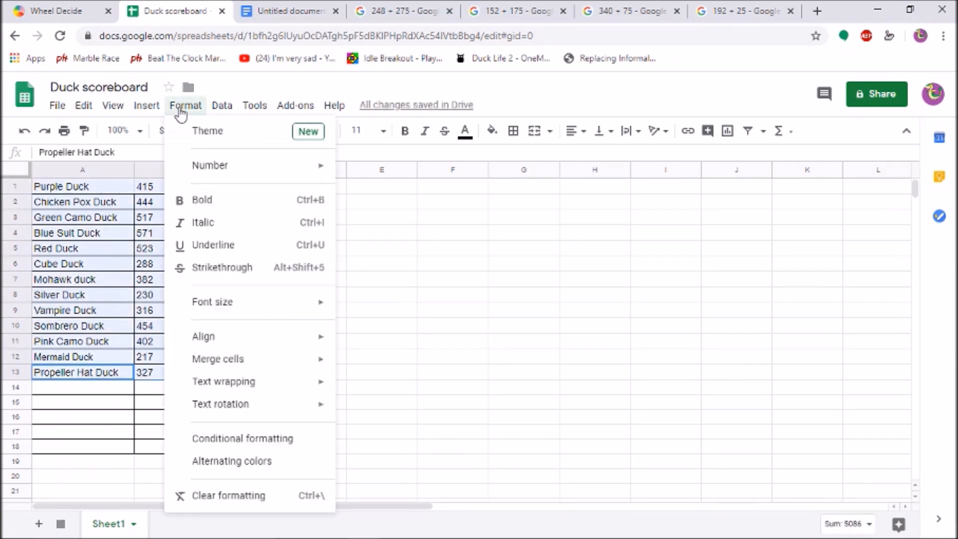
click(83, 106)
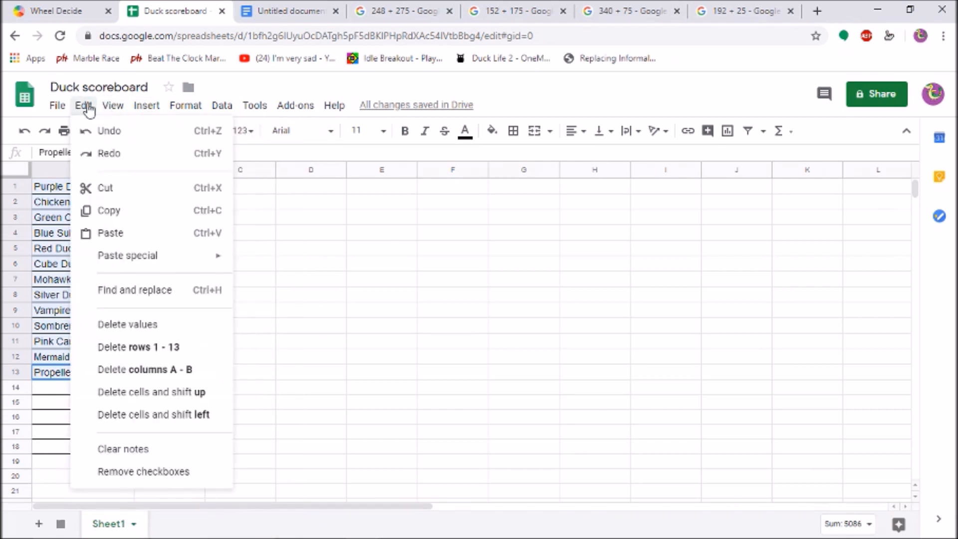
click(221, 105)
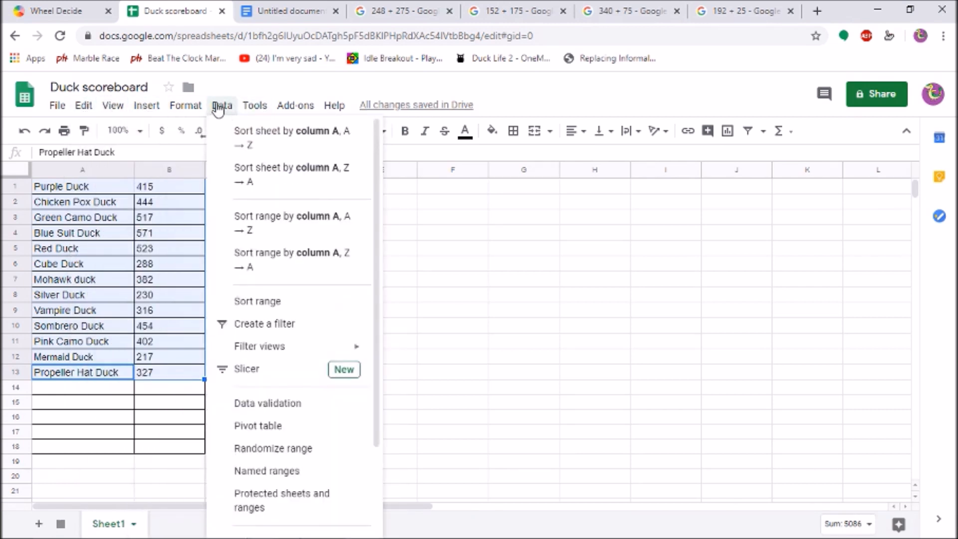
mouse_move(260, 175)
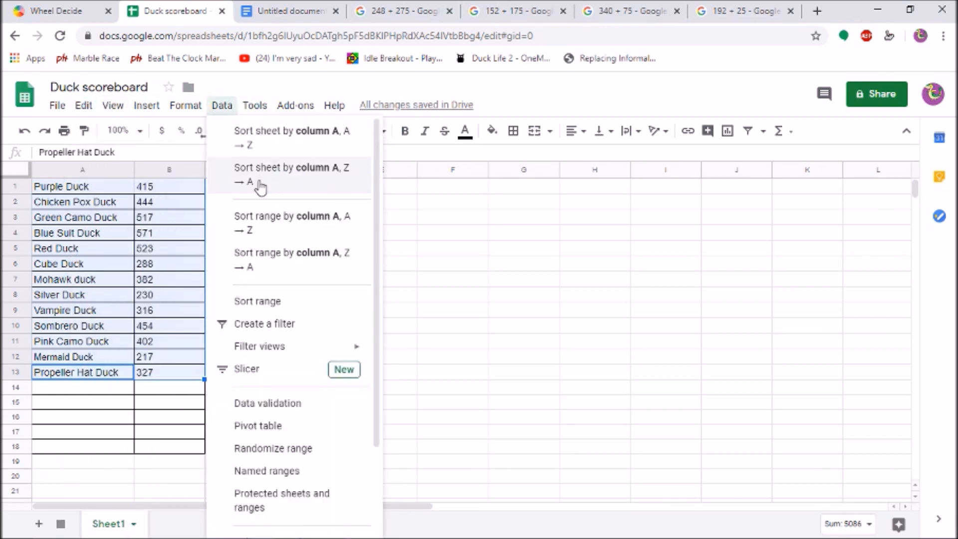
click(291, 174)
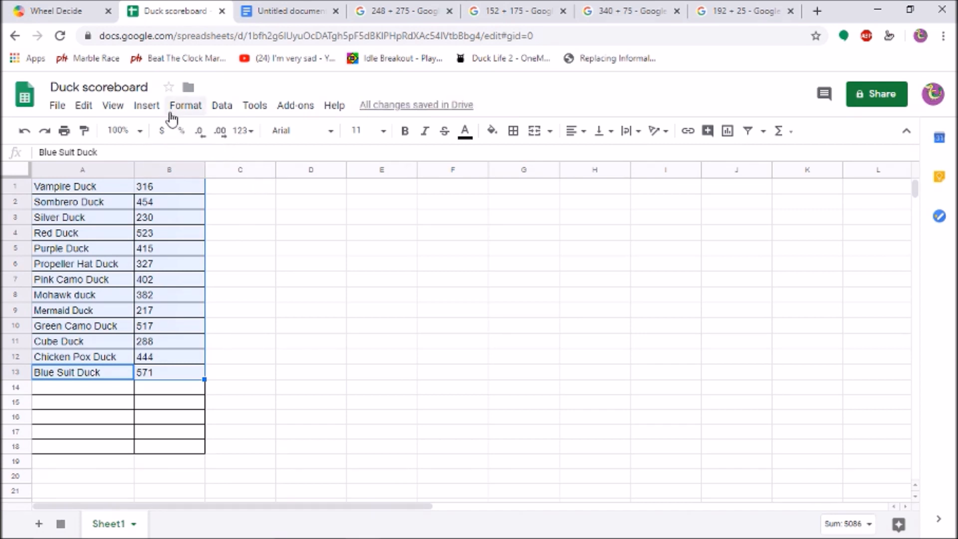
click(185, 104)
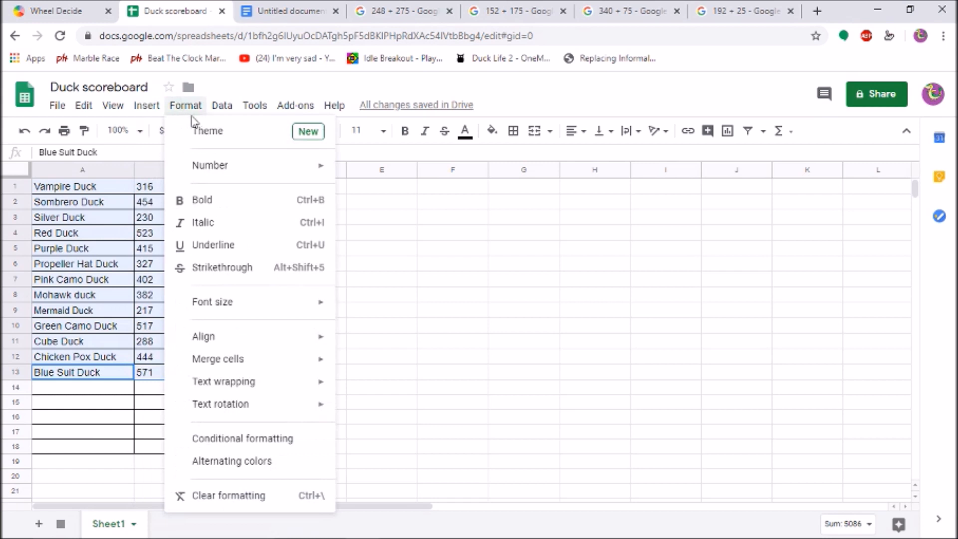
click(221, 105)
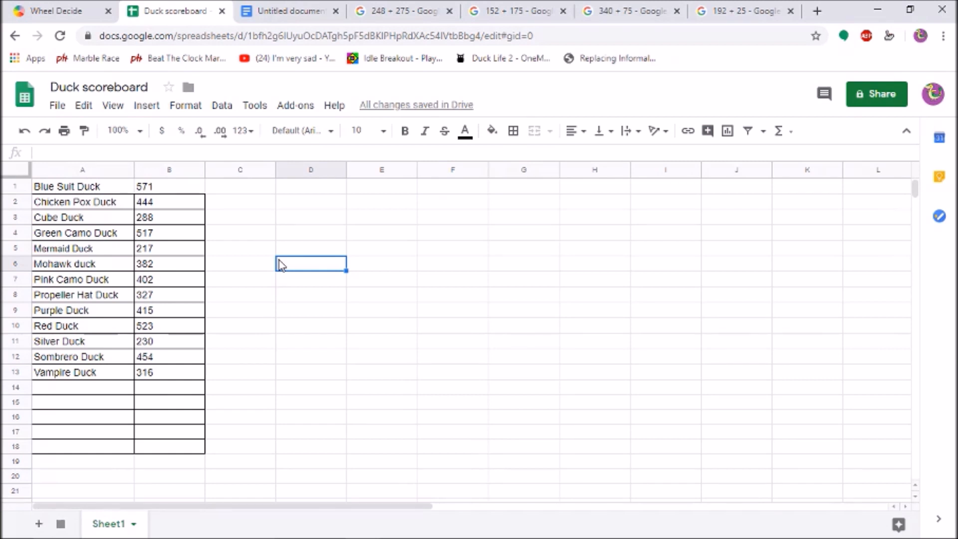
mouse_move(270, 254)
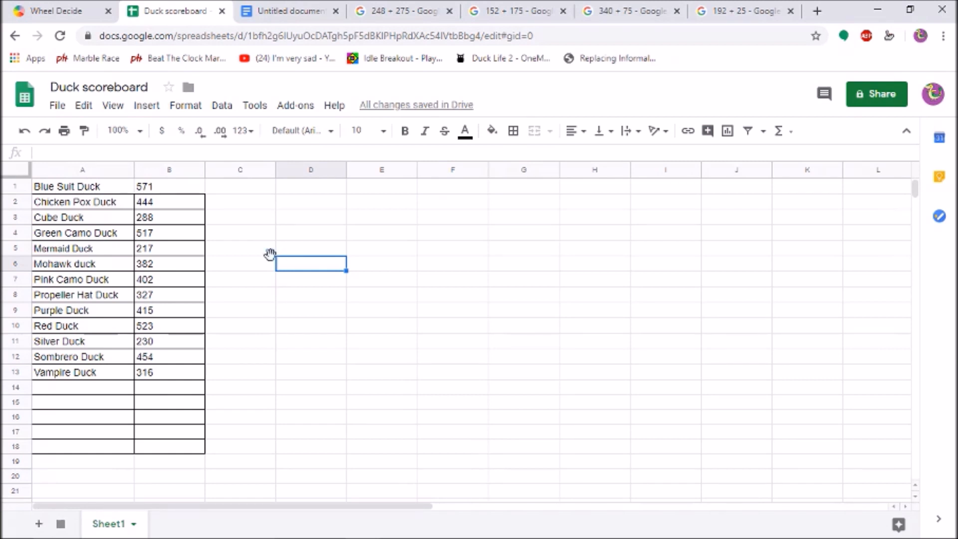
- Select A1:B13 and sort by column B, Z to A, putting Blue Suit Duck's 571 first
click(83, 372)
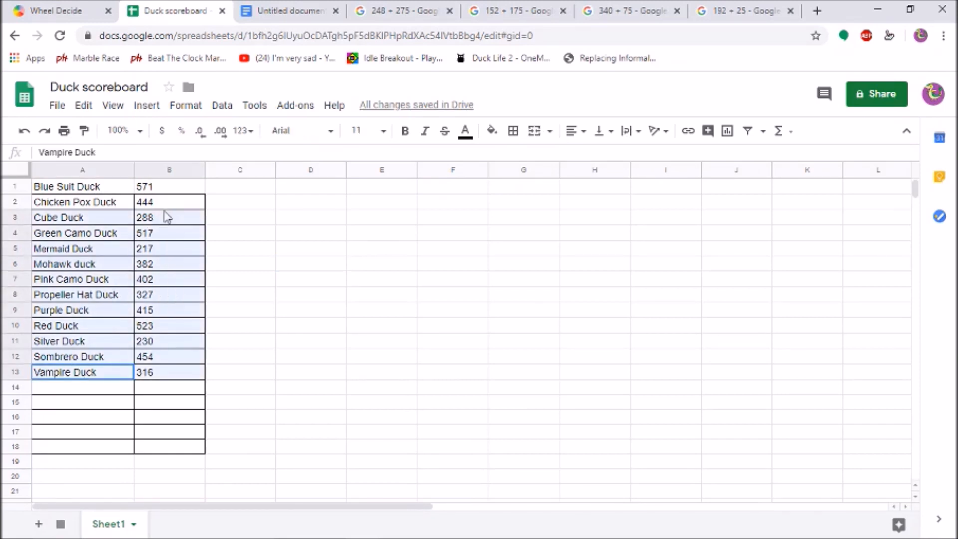
click(169, 372)
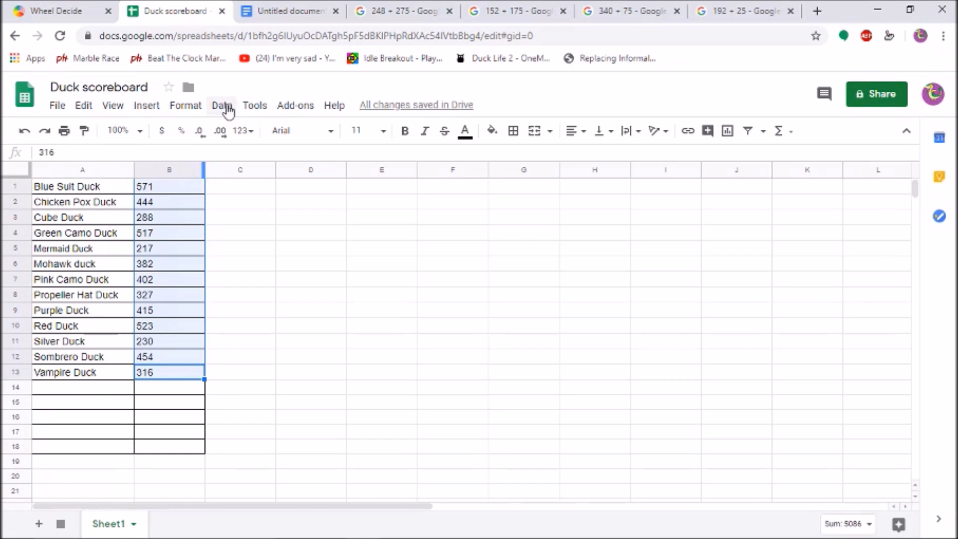
click(221, 105)
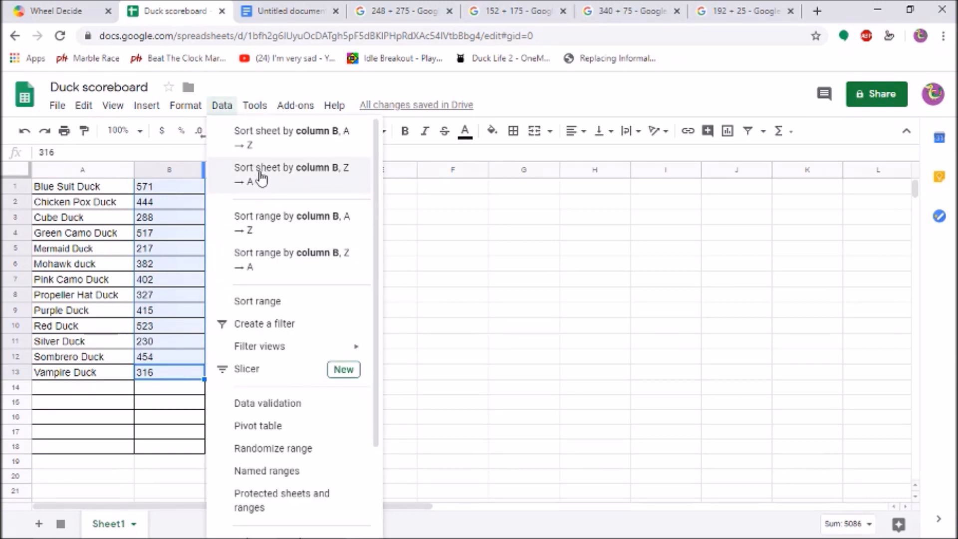
click(292, 174)
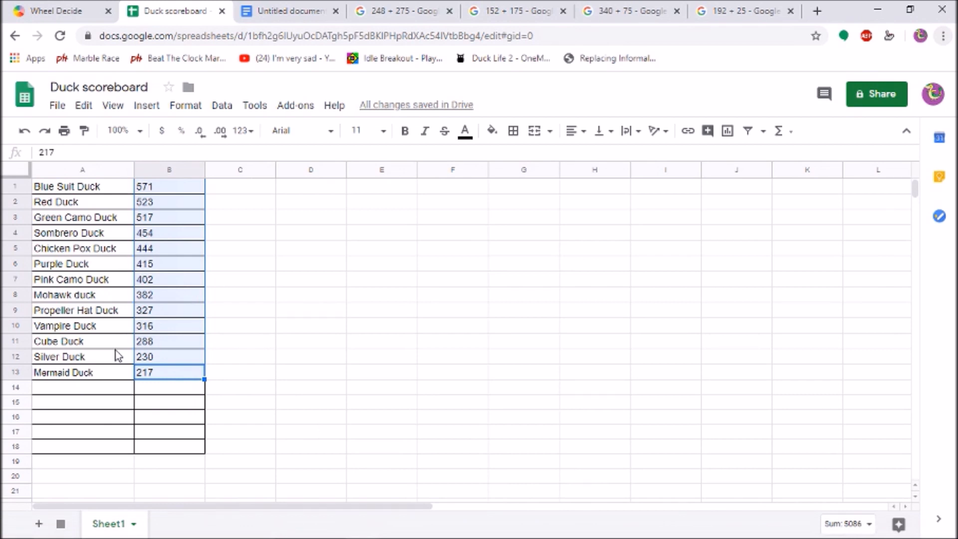
mouse_move(112, 365)
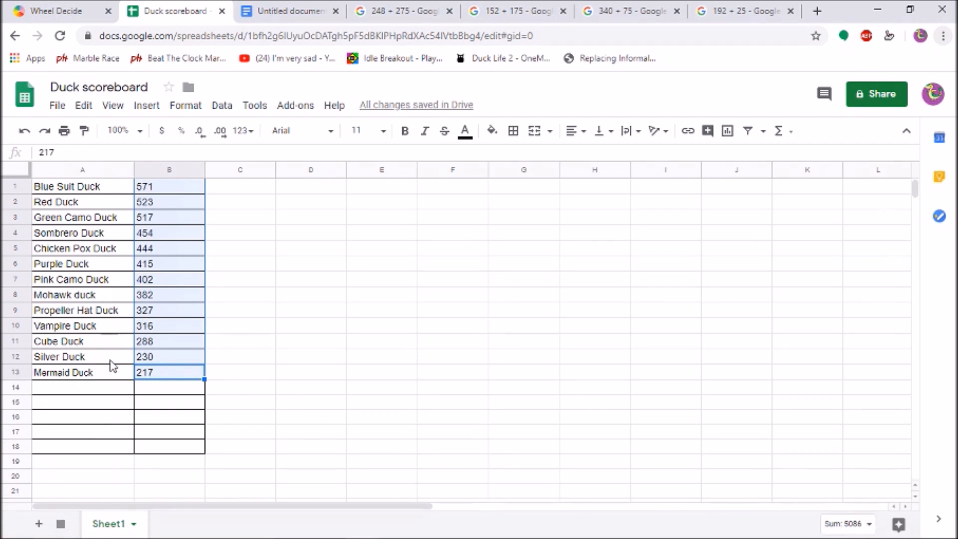